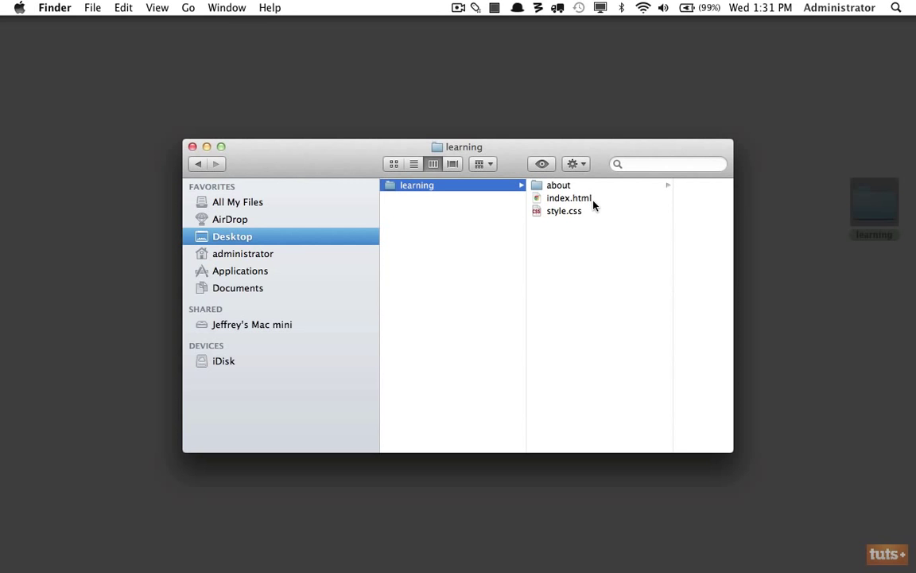
mouse_move(574, 204)
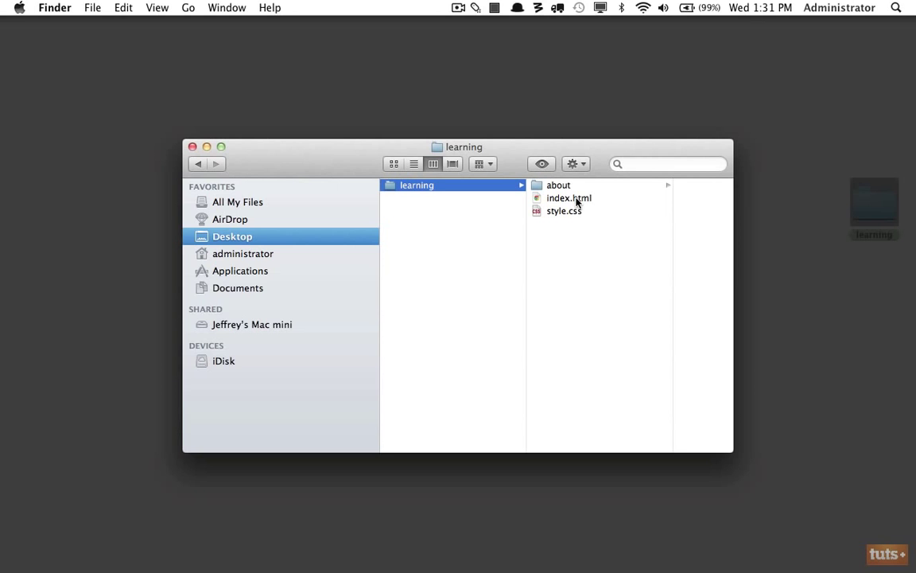
mouse_move(595, 222)
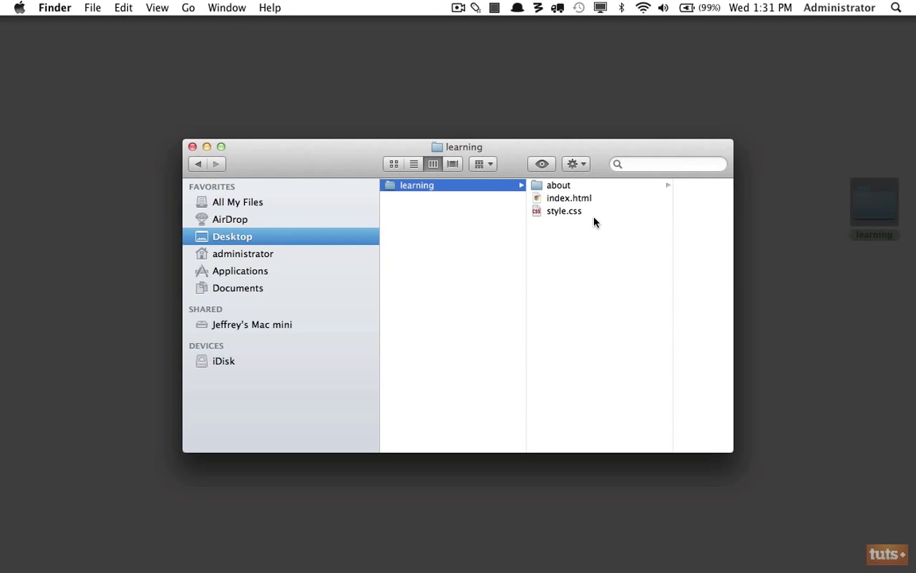
mouse_move(598, 363)
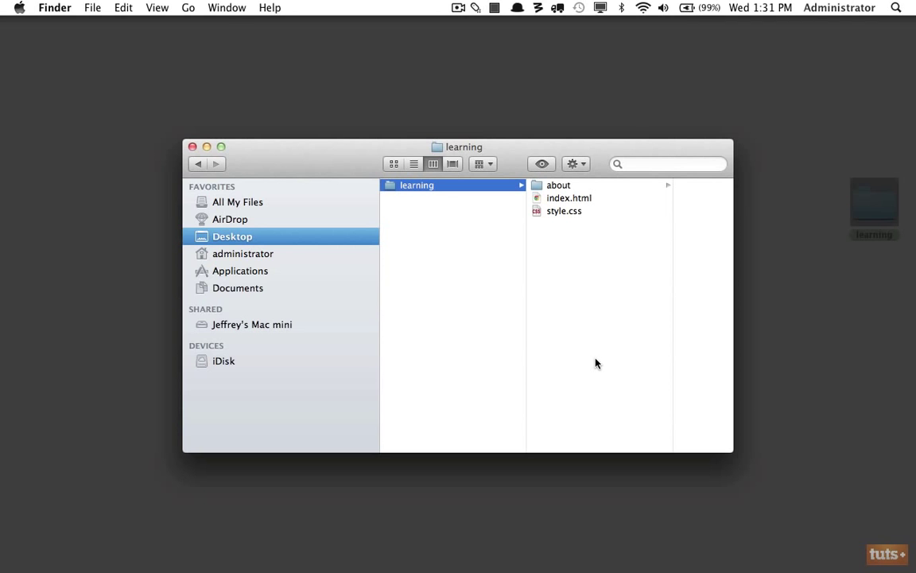
mouse_move(618, 321)
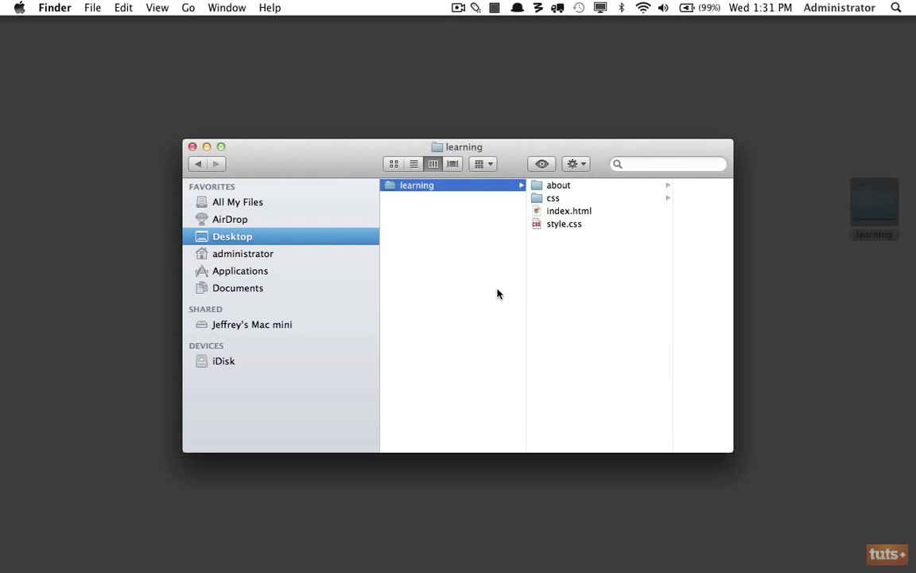
Move style.css into css and create new img and js folders beside about in learning
click(468, 210)
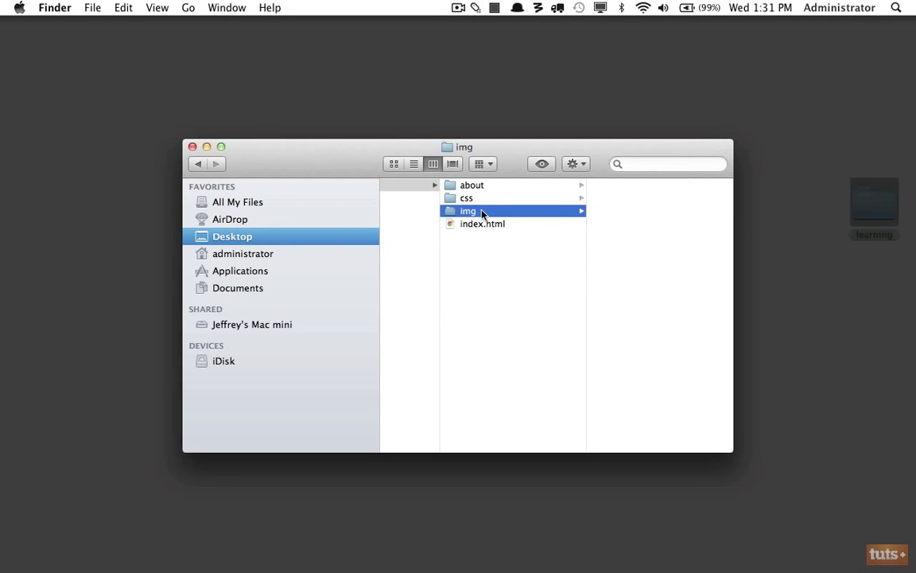
click(197, 164)
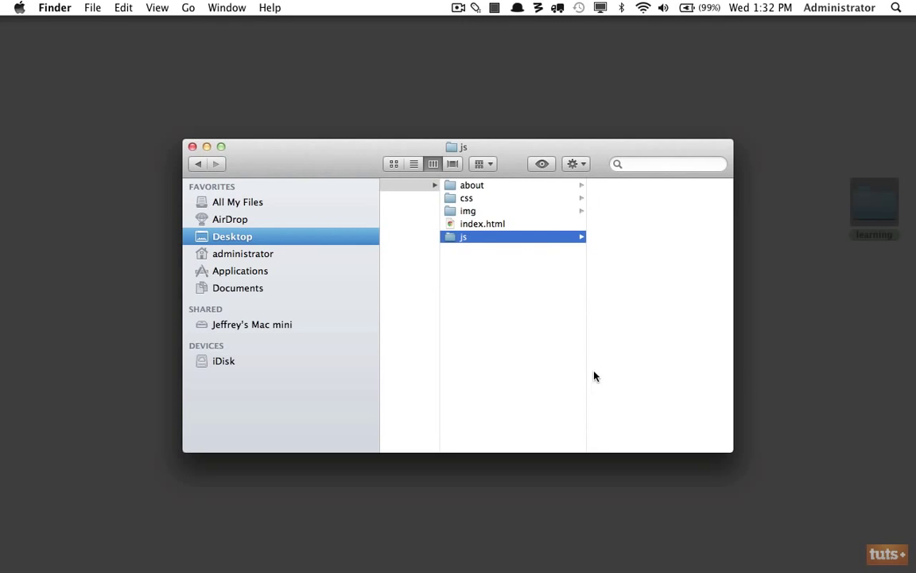
mouse_move(675, 236)
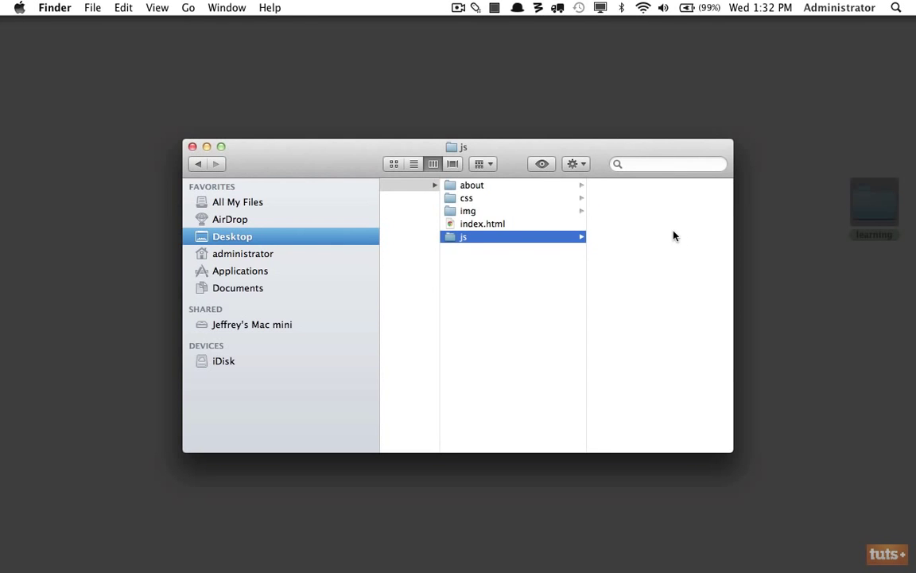
click(471, 185)
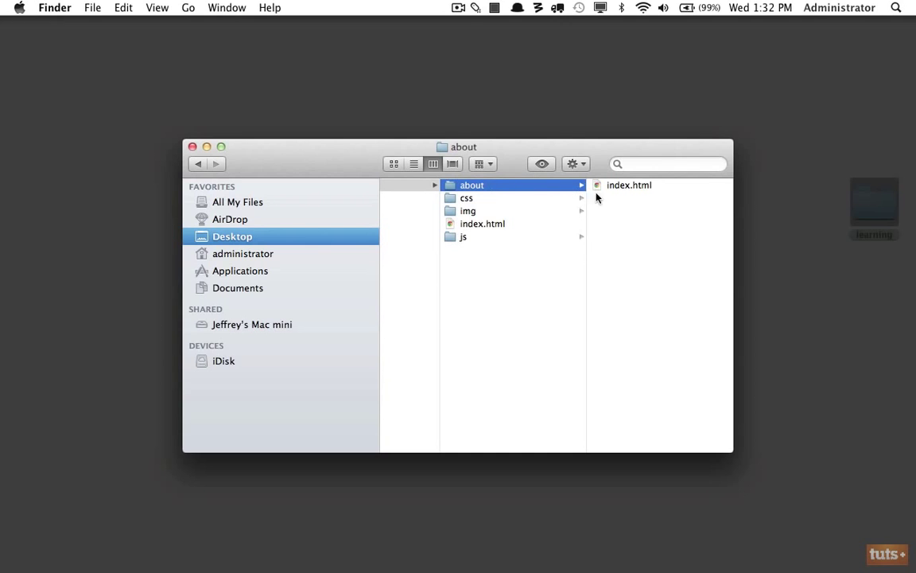
mouse_move(617, 199)
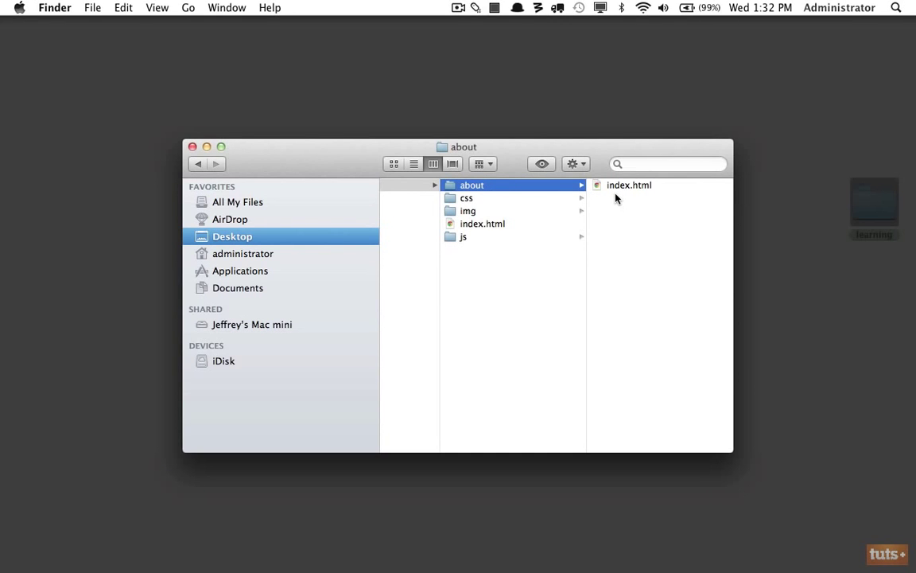
mouse_move(598, 188)
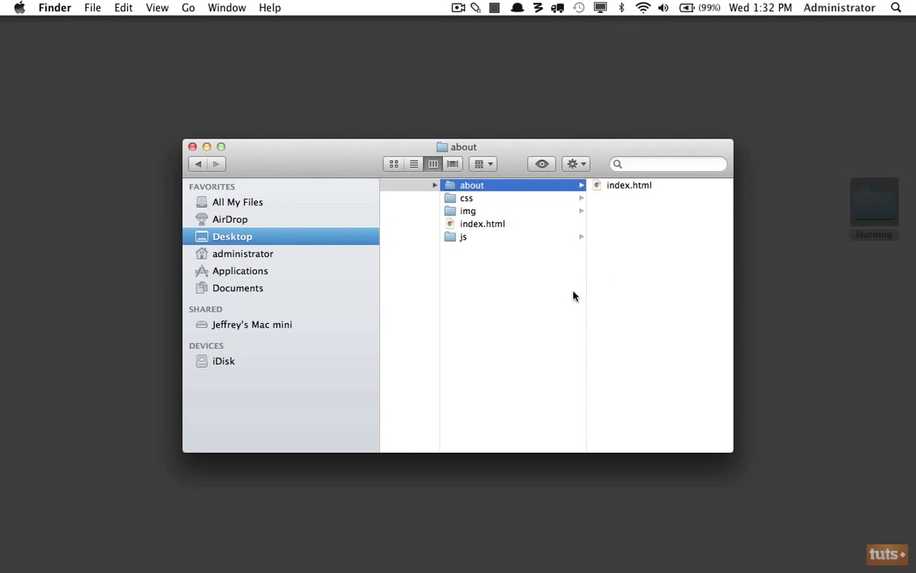
mouse_move(519, 318)
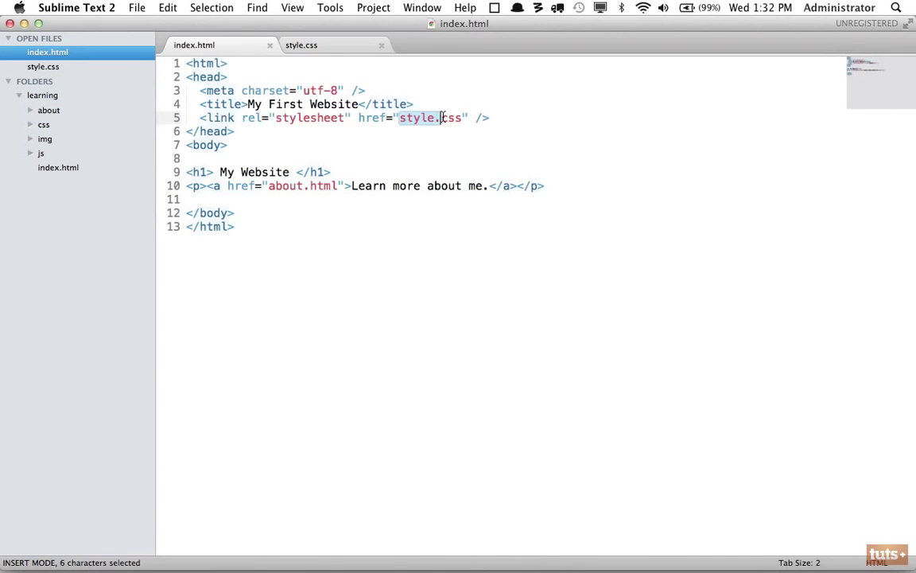
Preview the page in Chrome briefly, then return to index.html in Sublime Text 2
click(416, 533)
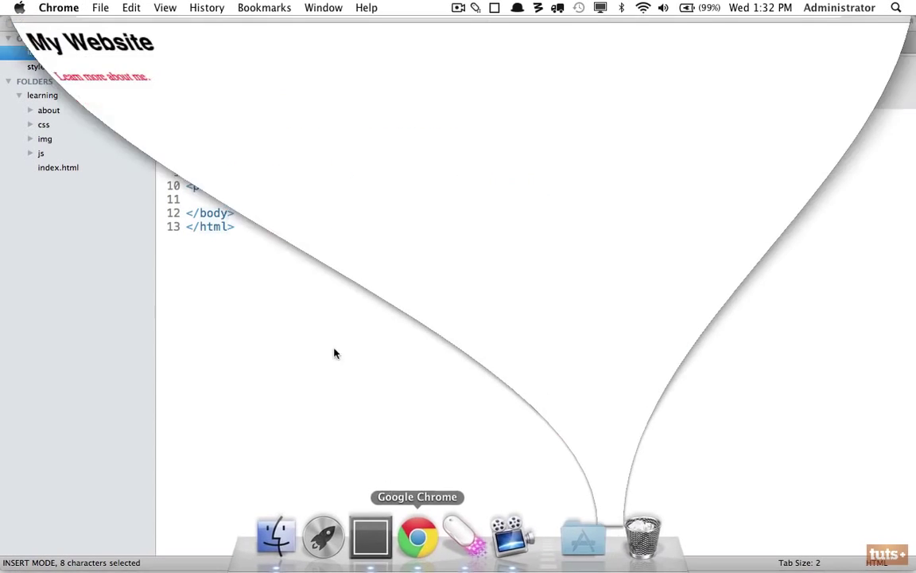
click(417, 534)
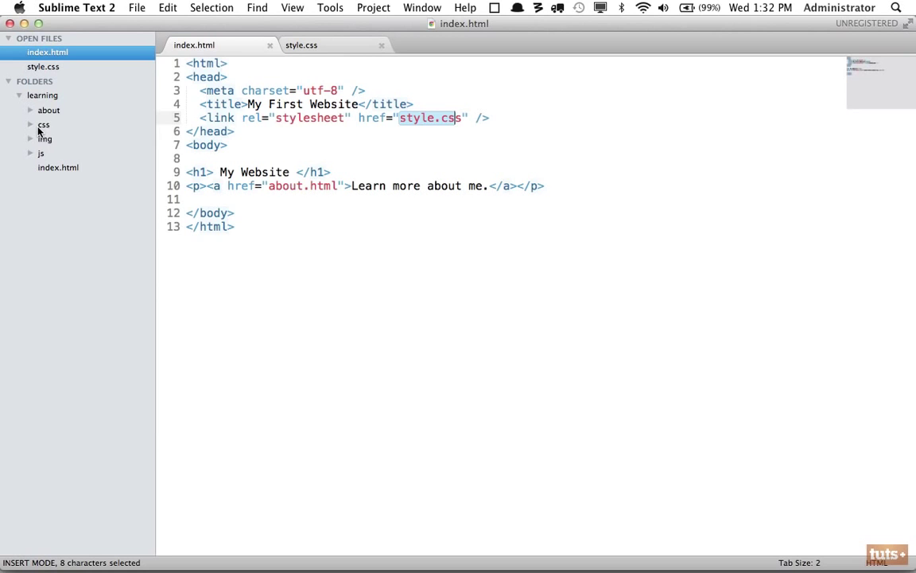
Change the stylesheet href on line 5 from style.css to css/style.css
click(44, 124)
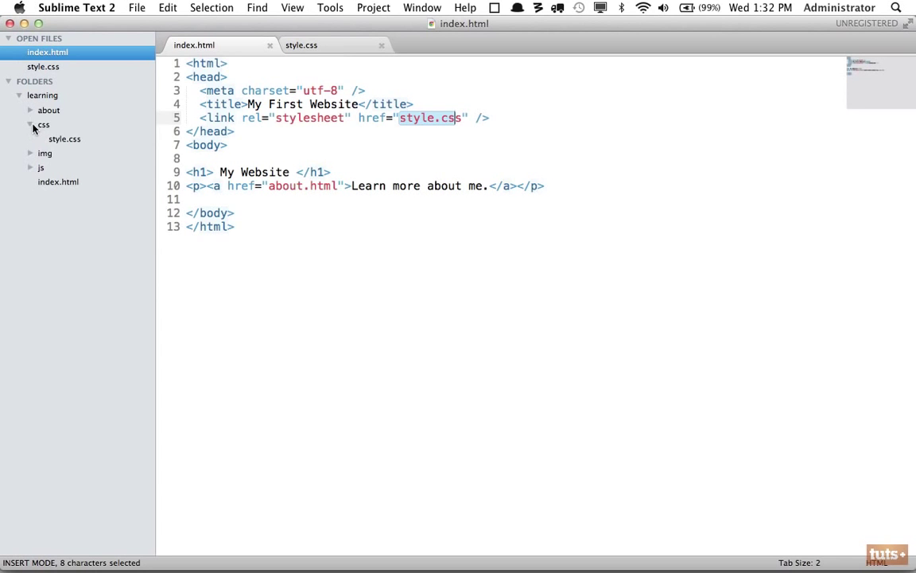
click(35, 124)
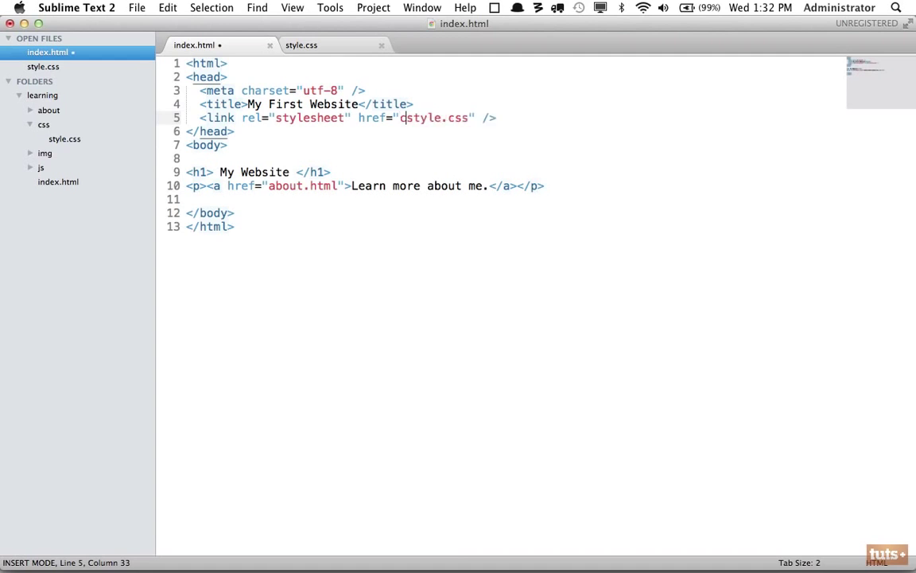
text(css/s)
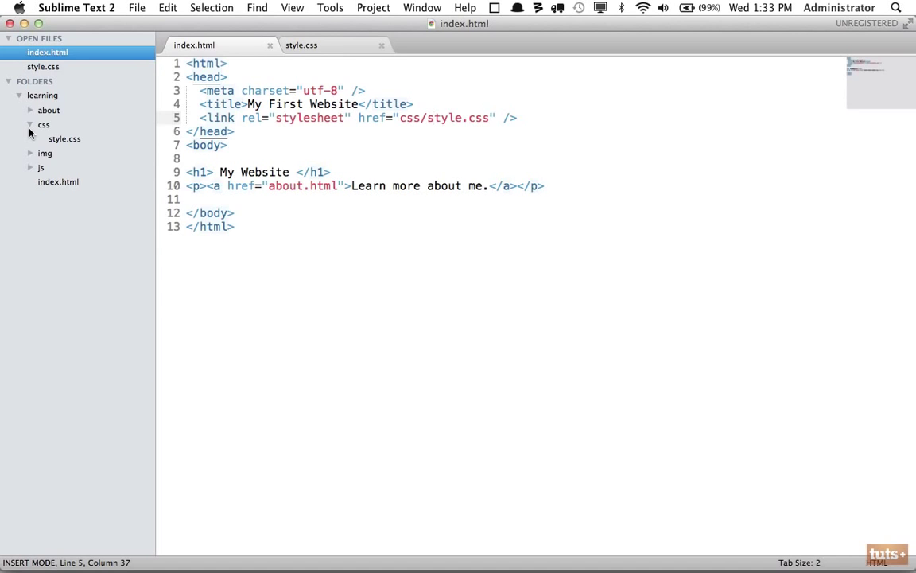
click(30, 124)
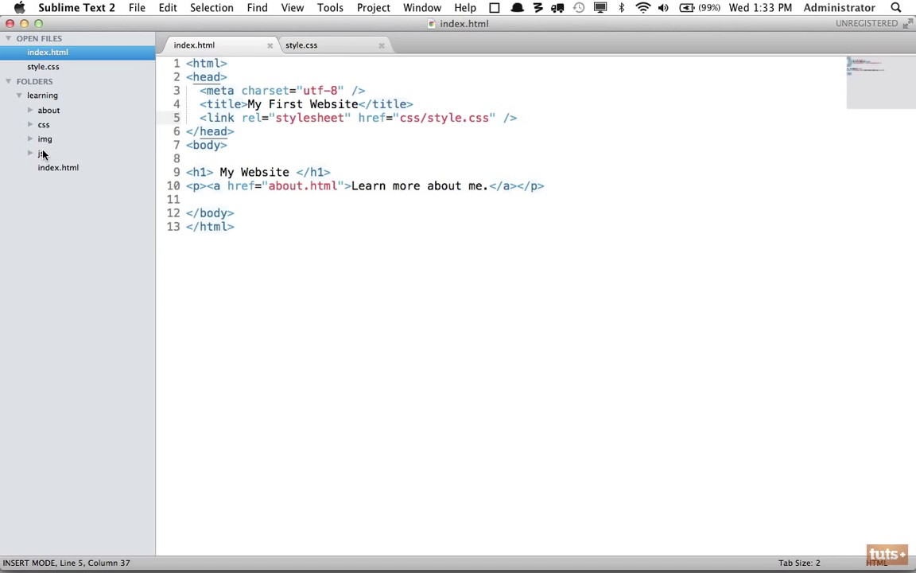